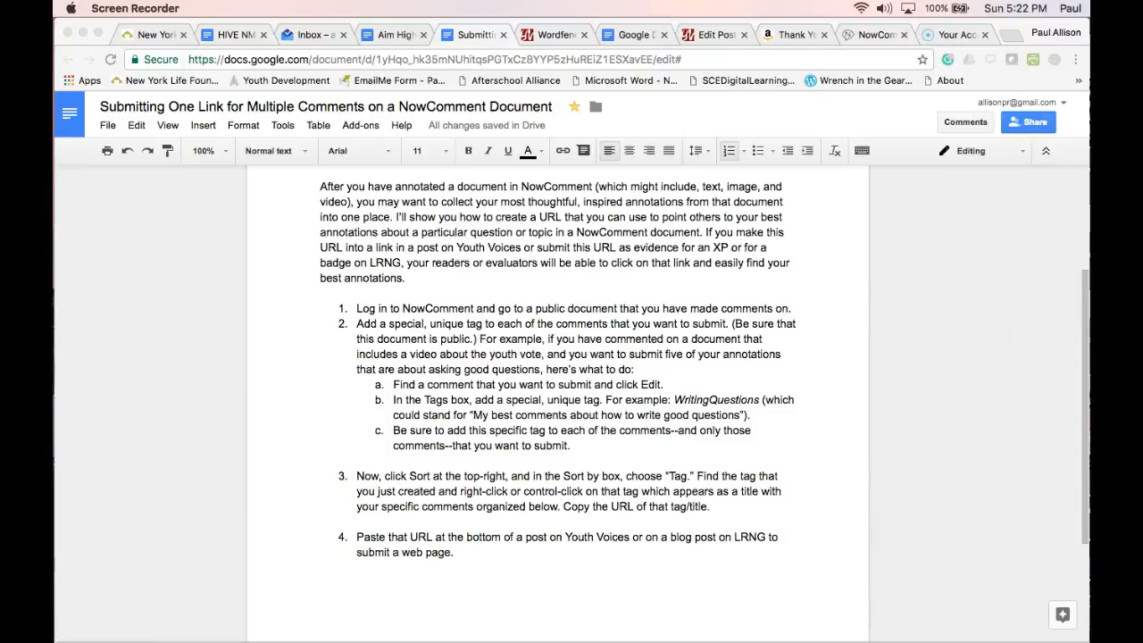
- Log in and browse the 'Journeys Through the Red White and Blue' document's comment thread
scroll("up", 3)
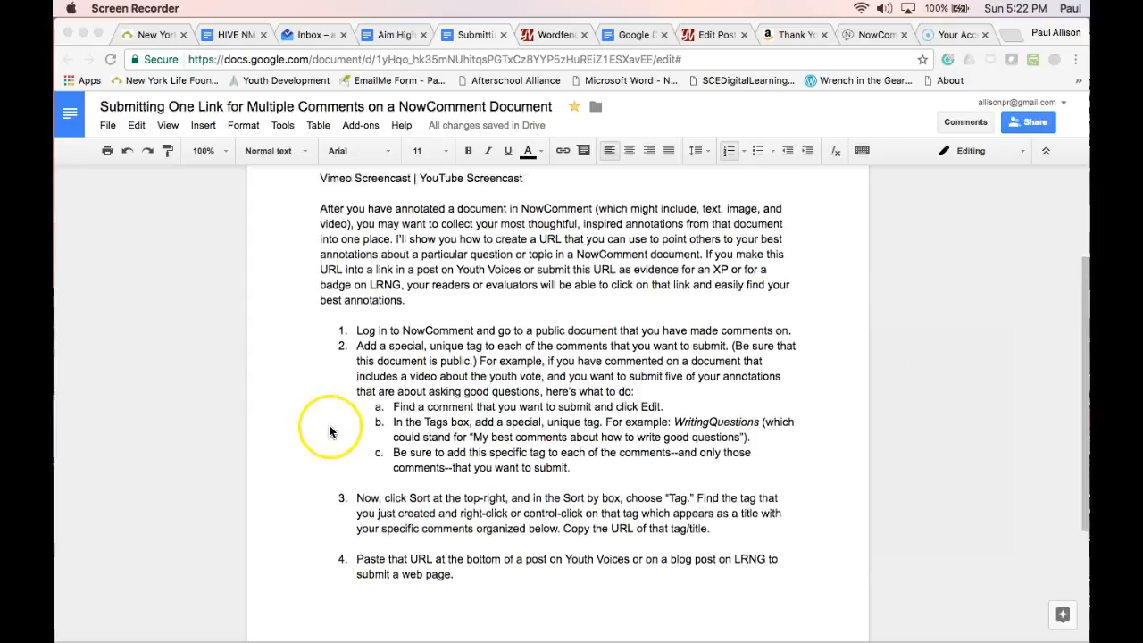
scroll("up", 3)
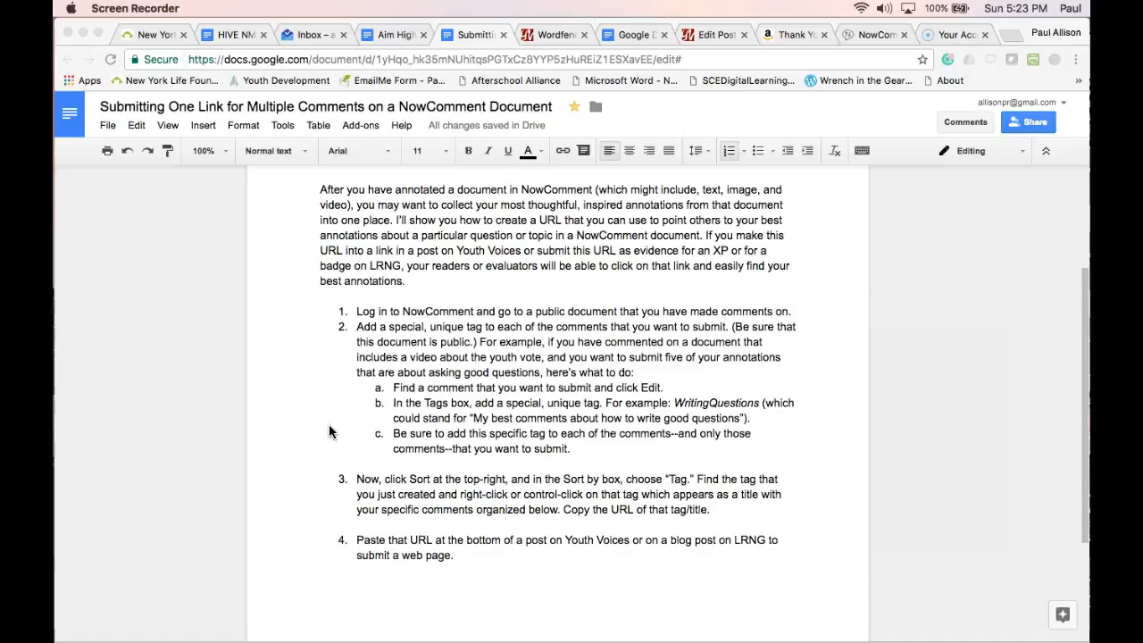
mouse_move(275, 446)
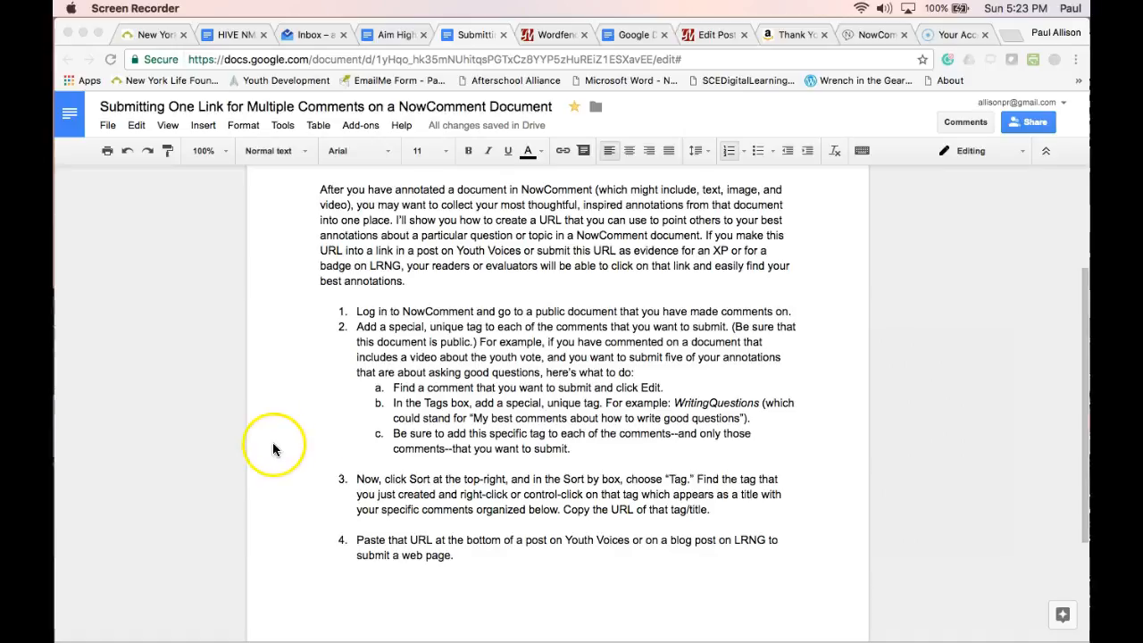
mouse_move(275, 446)
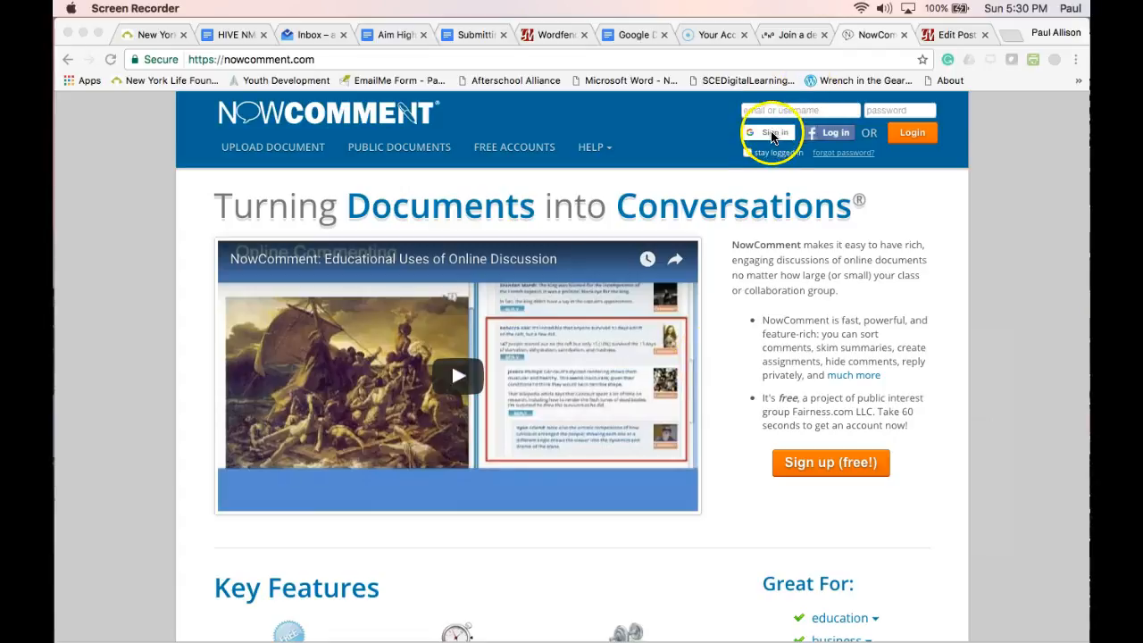
left_click(768, 132)
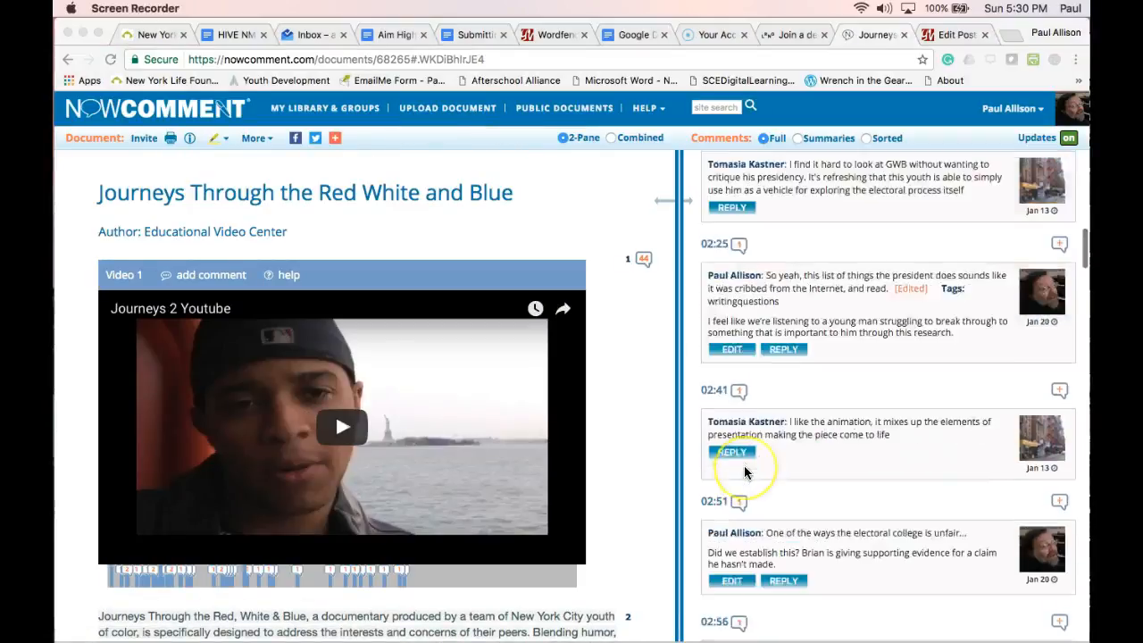
scroll("down", 3)
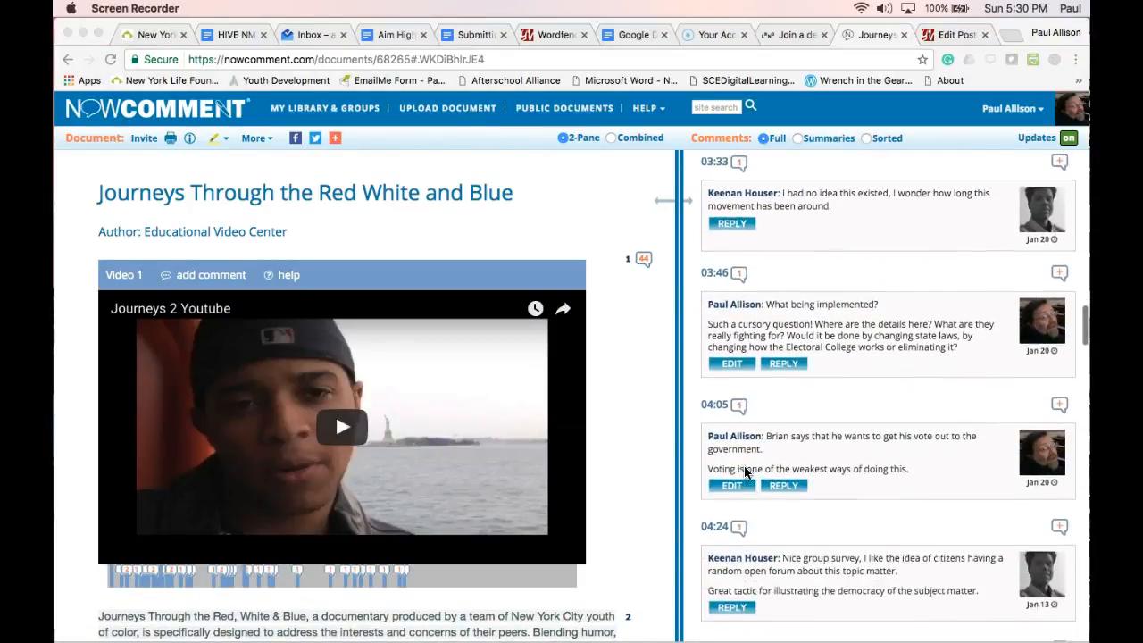
scroll("down", 3)
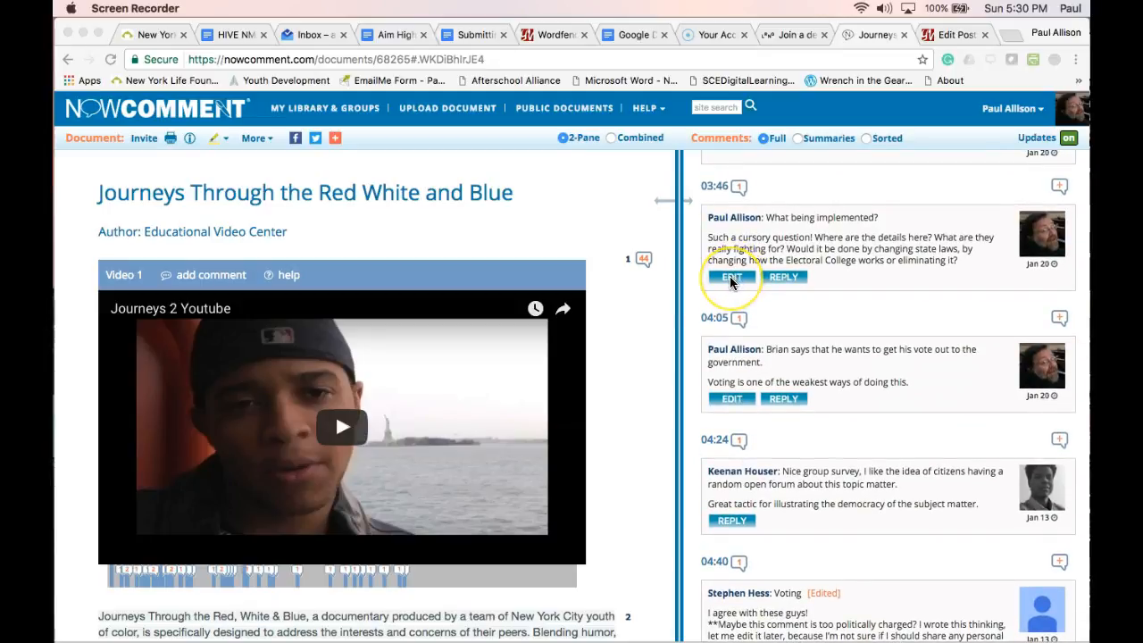
- Tag the 'what is being implemented' comment with writingquestions and replace the comment
left_click(731, 277)
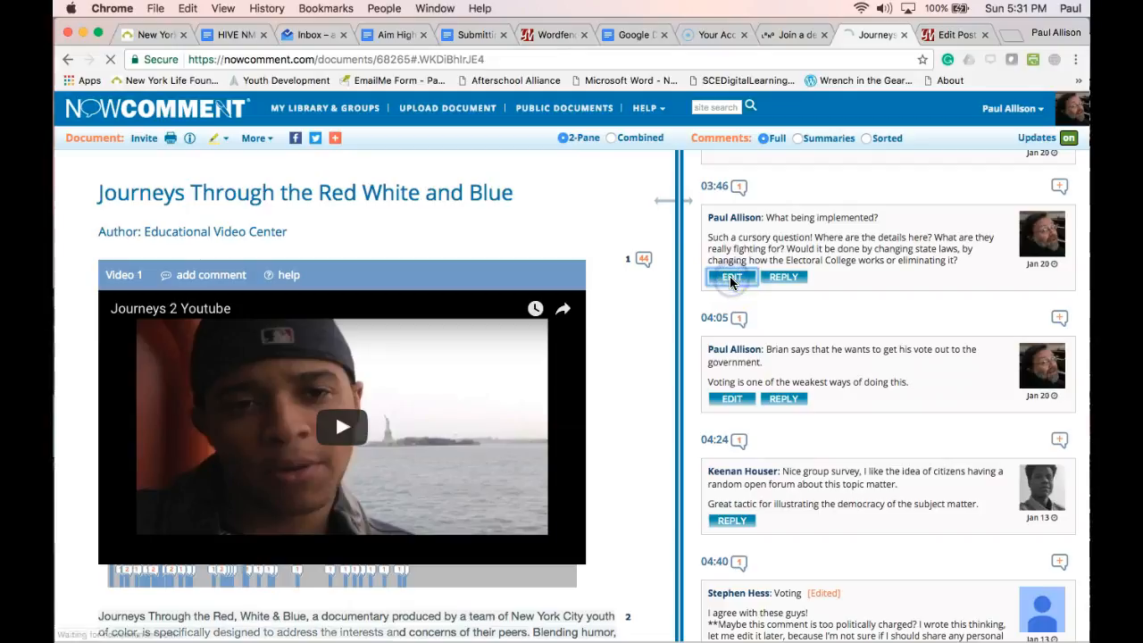
left_click(730, 277)
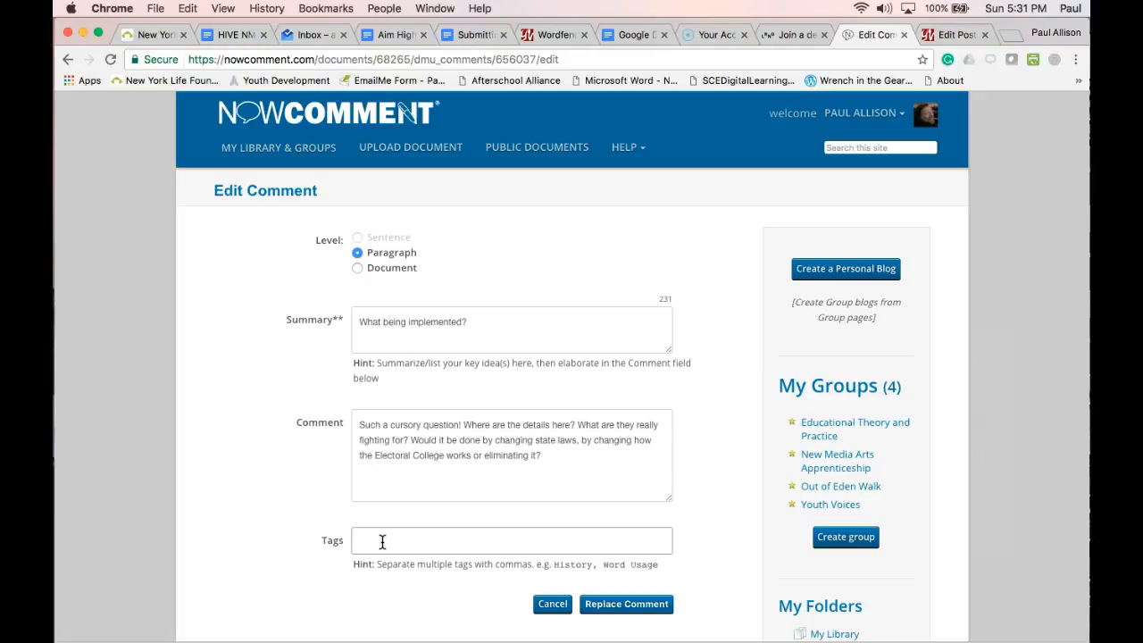
type("Writ")
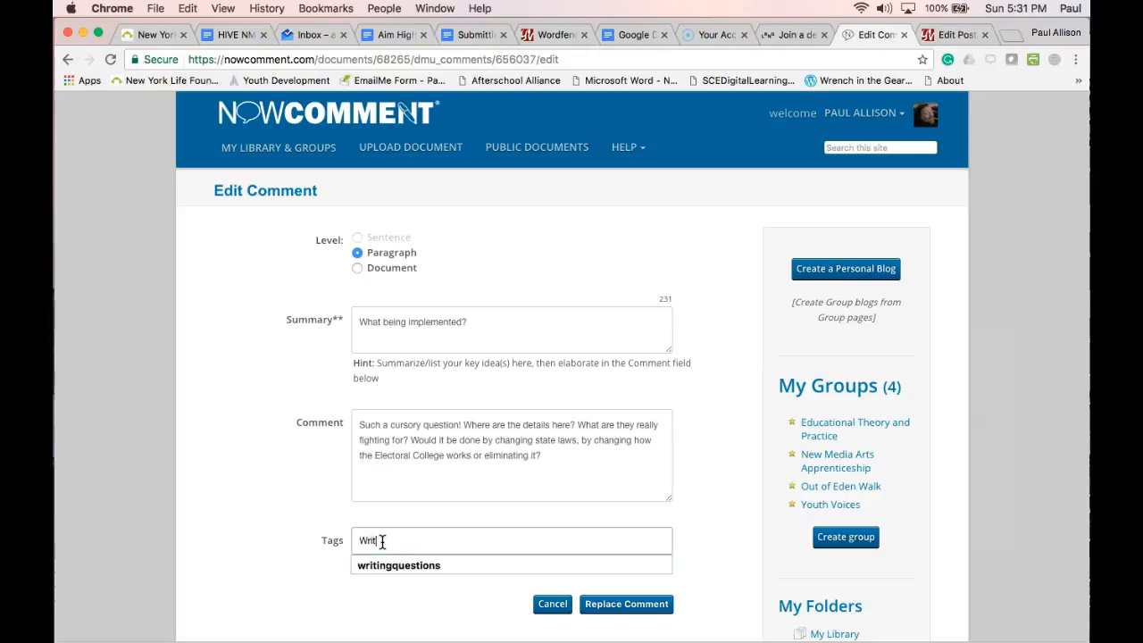
left_click(398, 564)
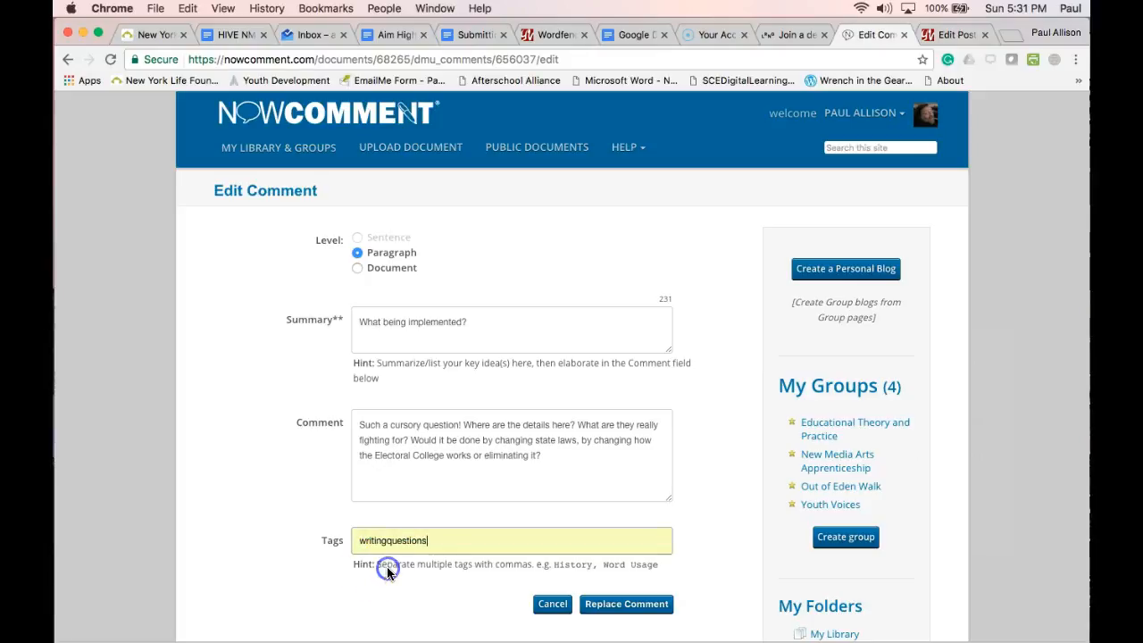
mouse_move(625, 604)
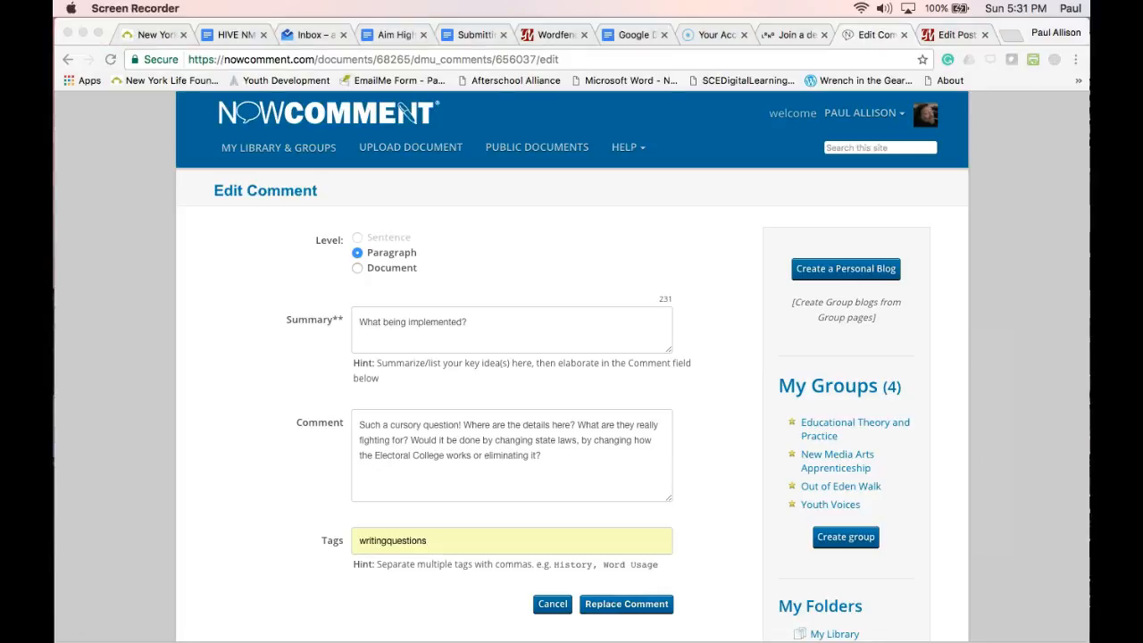
mouse_move(224, 618)
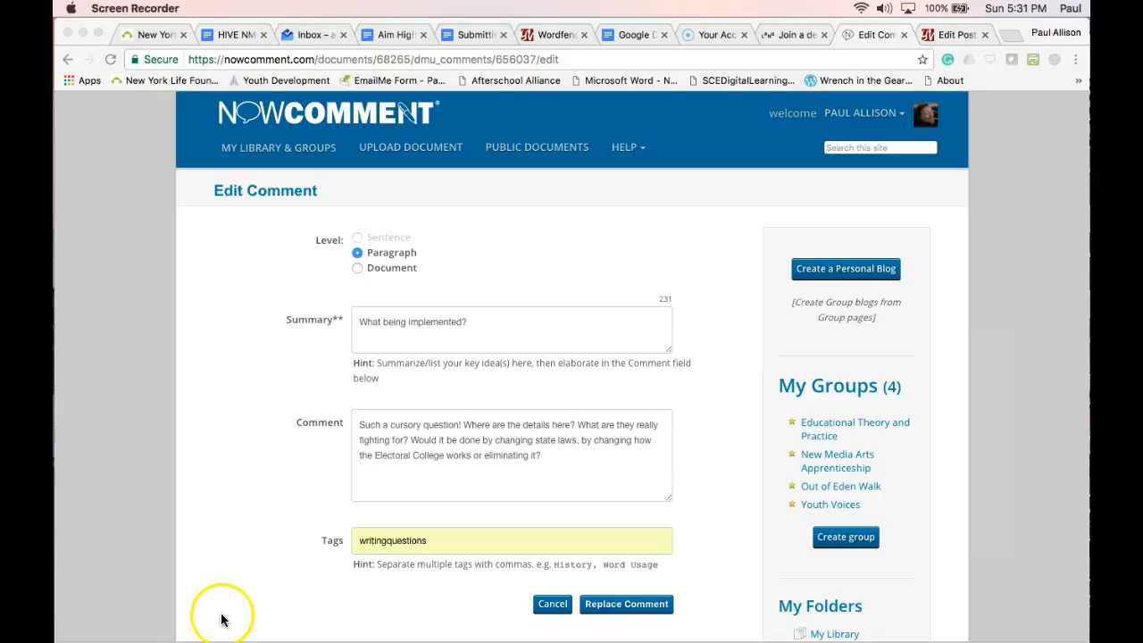
mouse_move(414, 565)
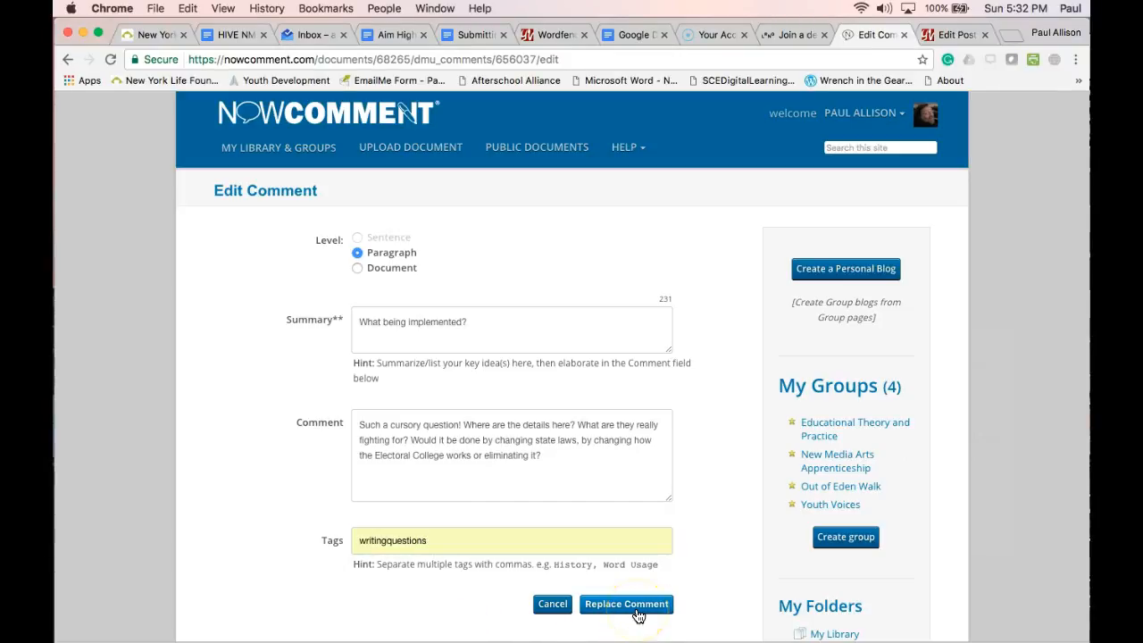
left_click(625, 604)
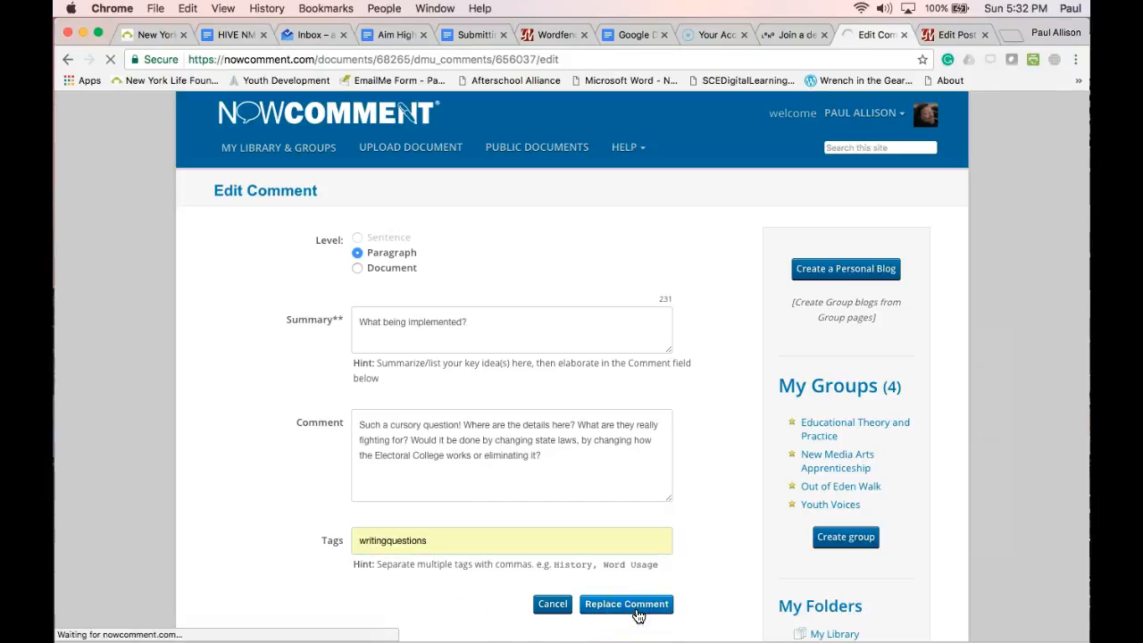
left_click(625, 604)
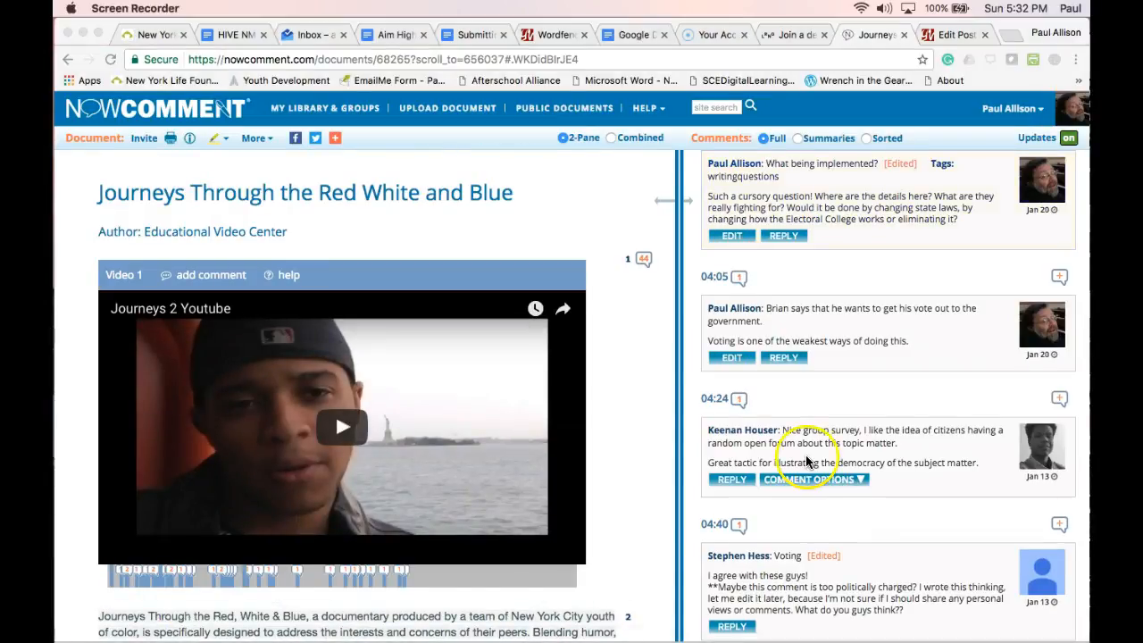
- Tag the comment about Brian interviewing friends on politics with writingquestions
scroll("down", 3)
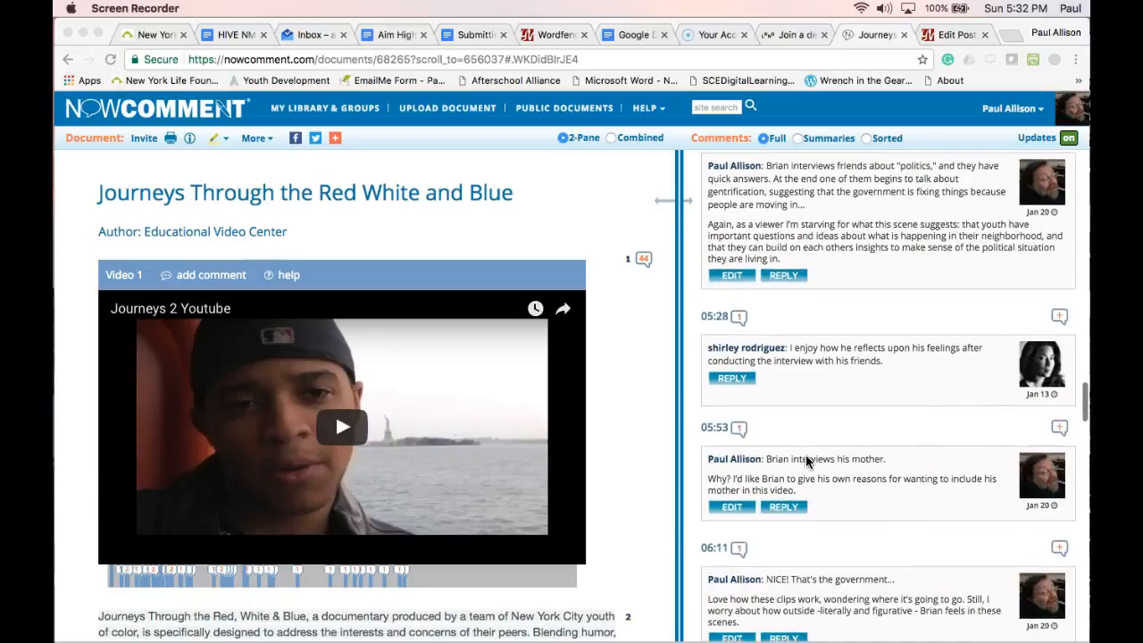
scroll("up", 3)
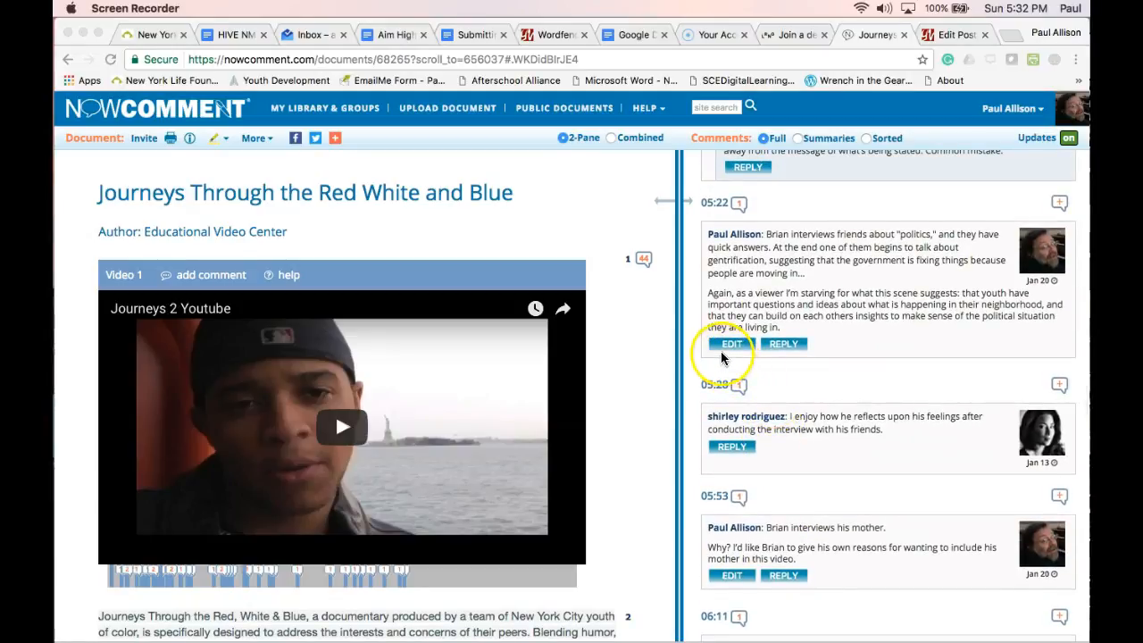
scroll("up", 3)
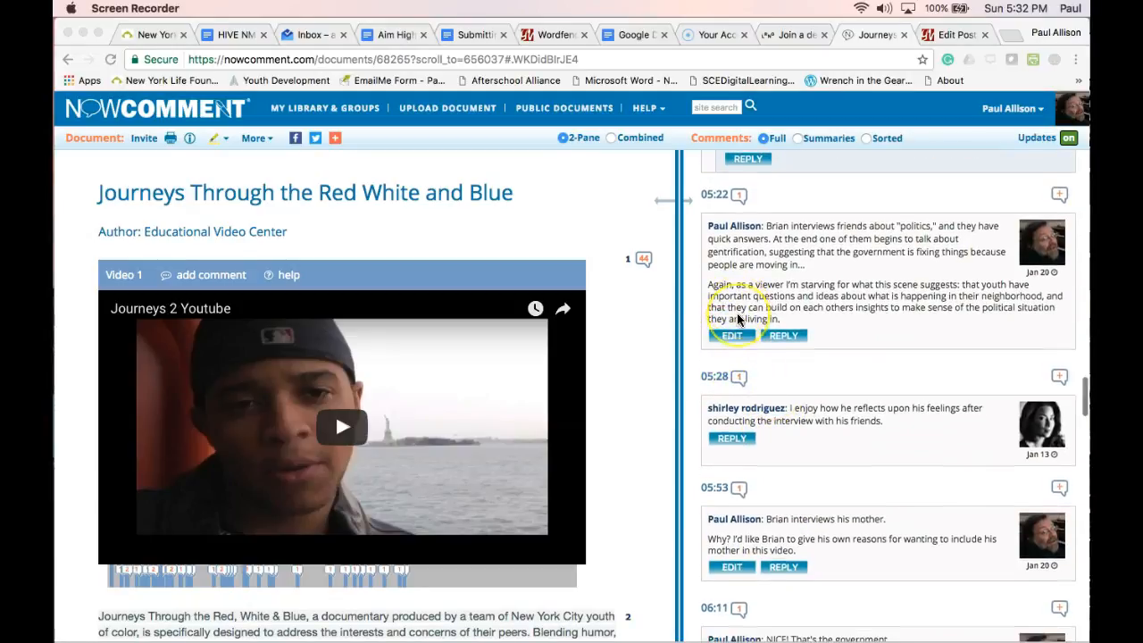
left_click(733, 335)
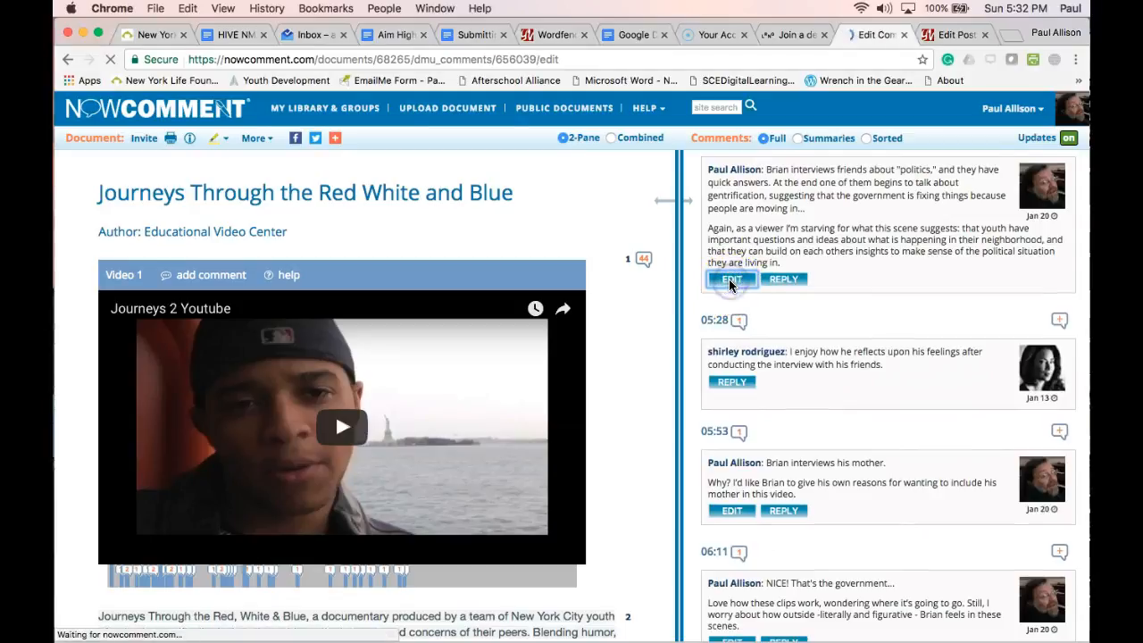
left_click(731, 279)
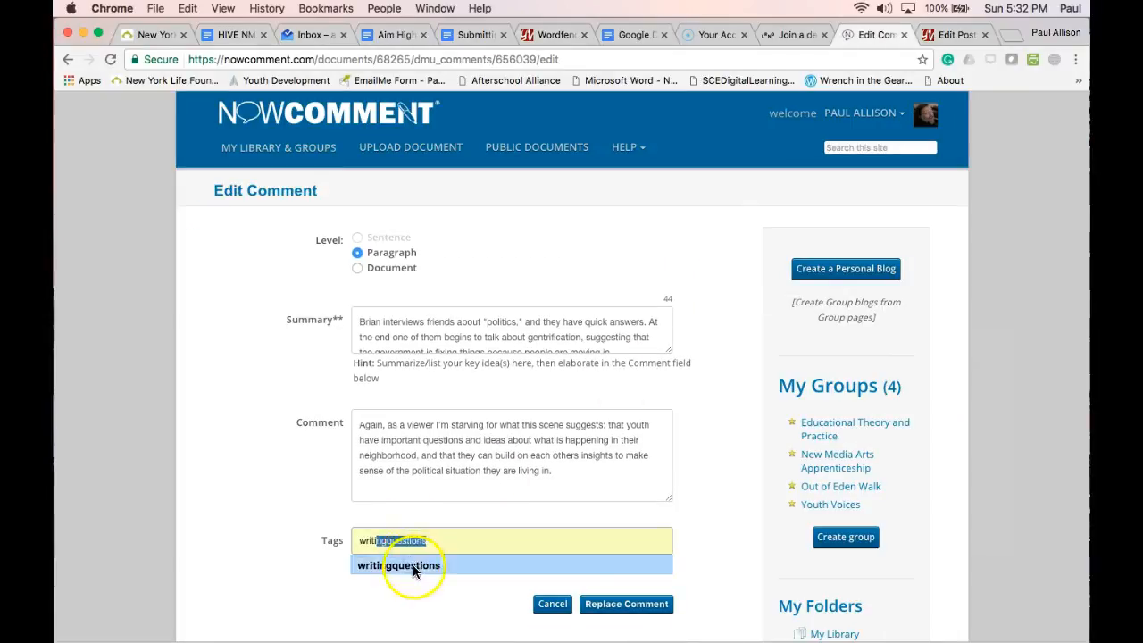
left_click(625, 604)
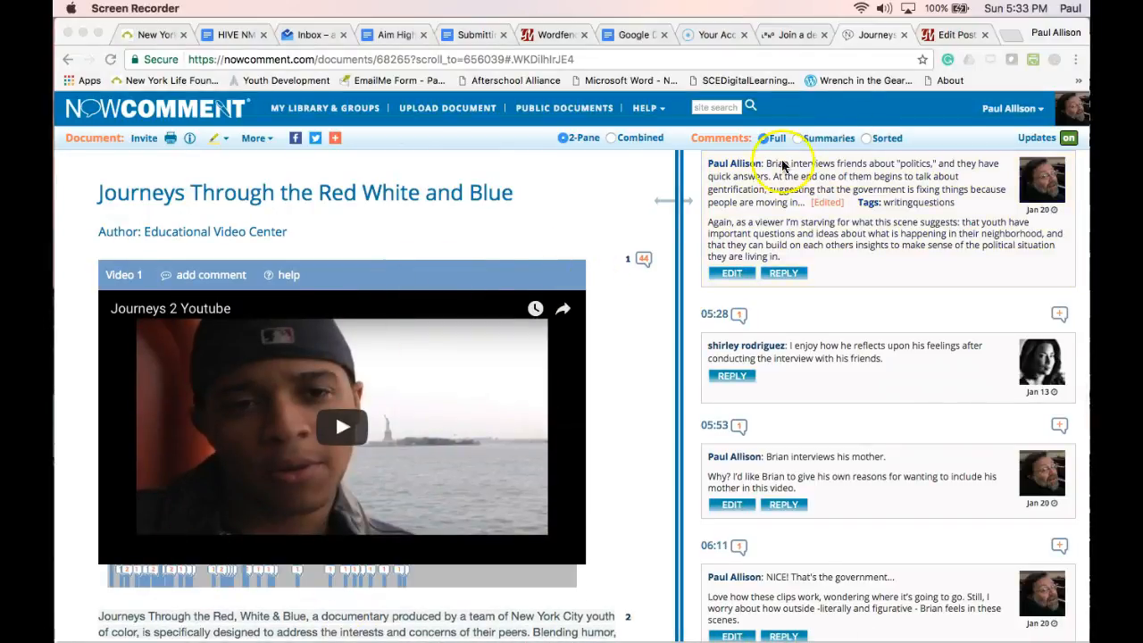
- Sort the comments by tag and copy the link of the writingquestions heading
left_click(865, 137)
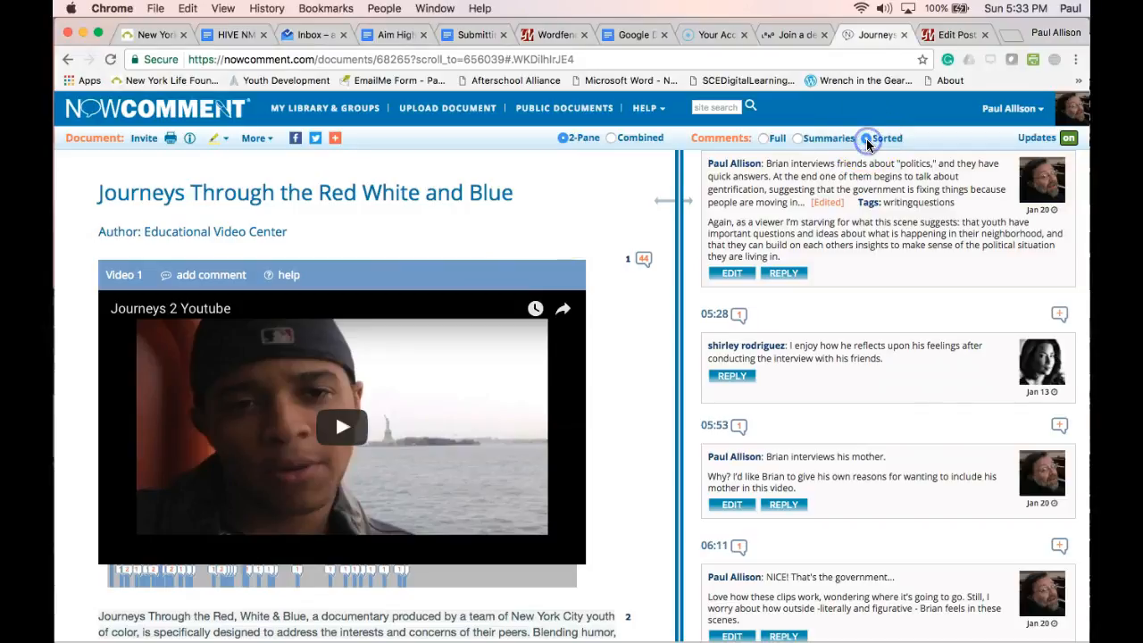
left_click(864, 137)
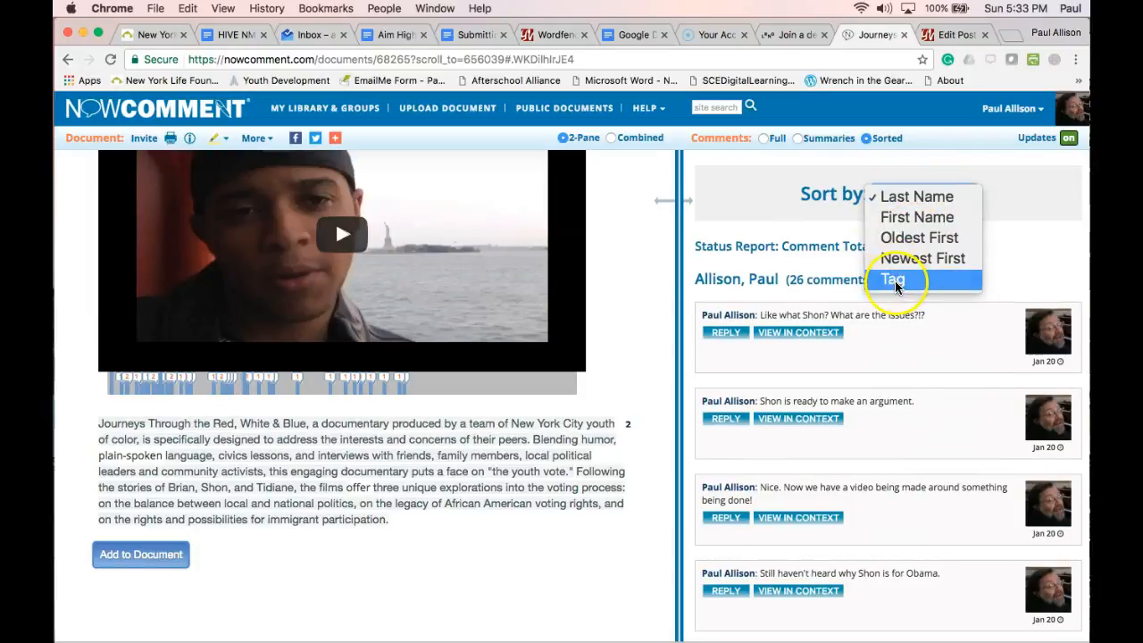
left_click(892, 278)
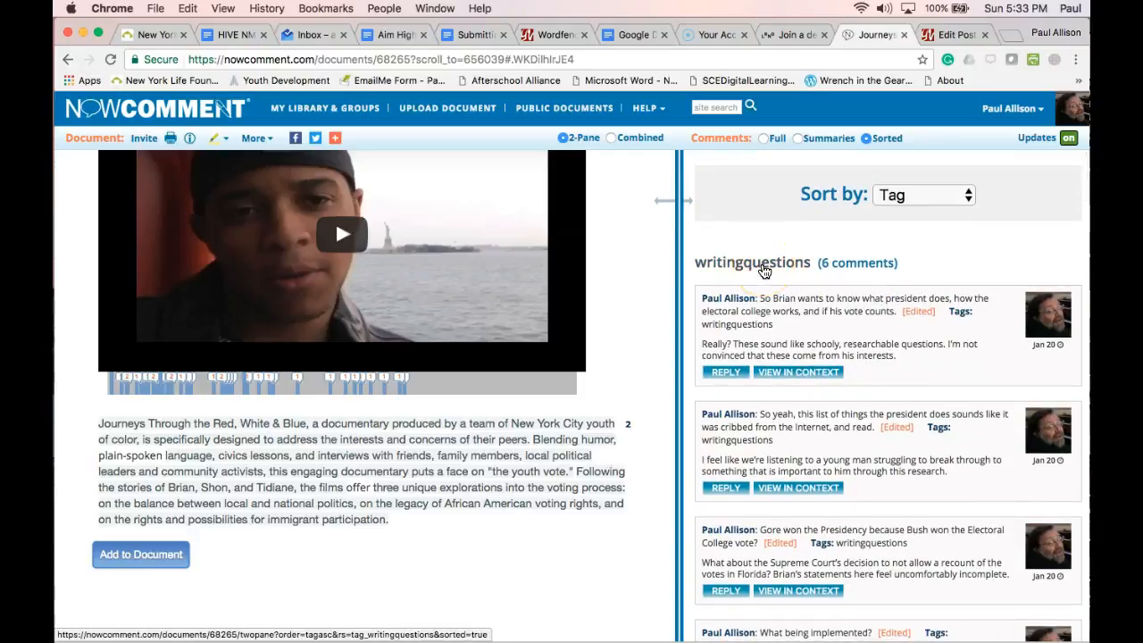
right_click(752, 262)
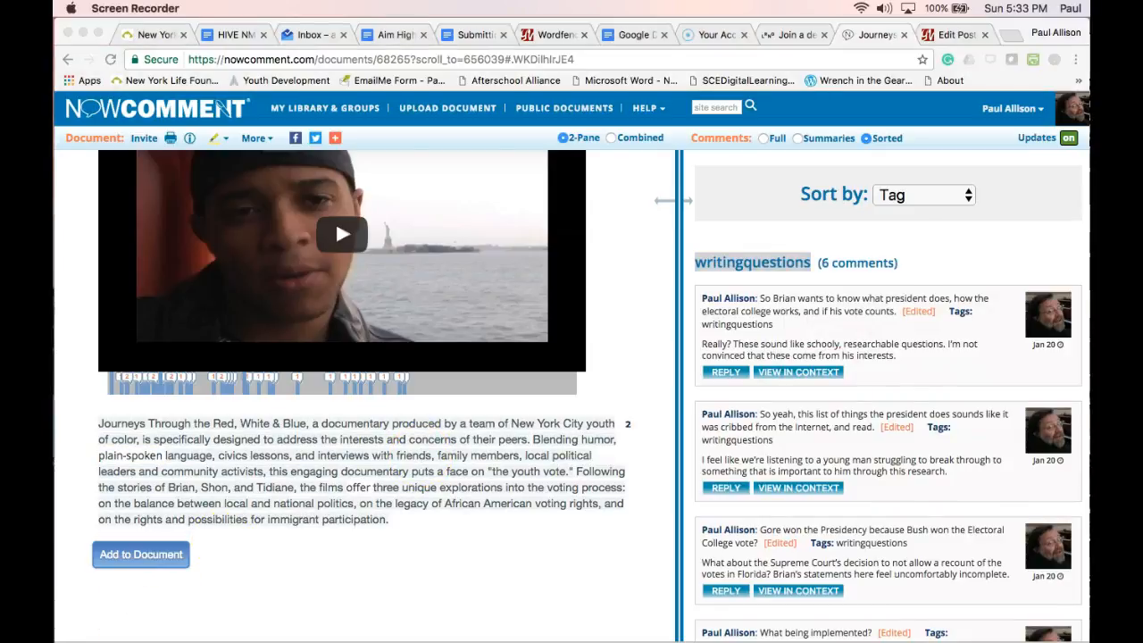
- Switch to the Youth Voices draft and select the word 'six' in the post
left_click(950, 32)
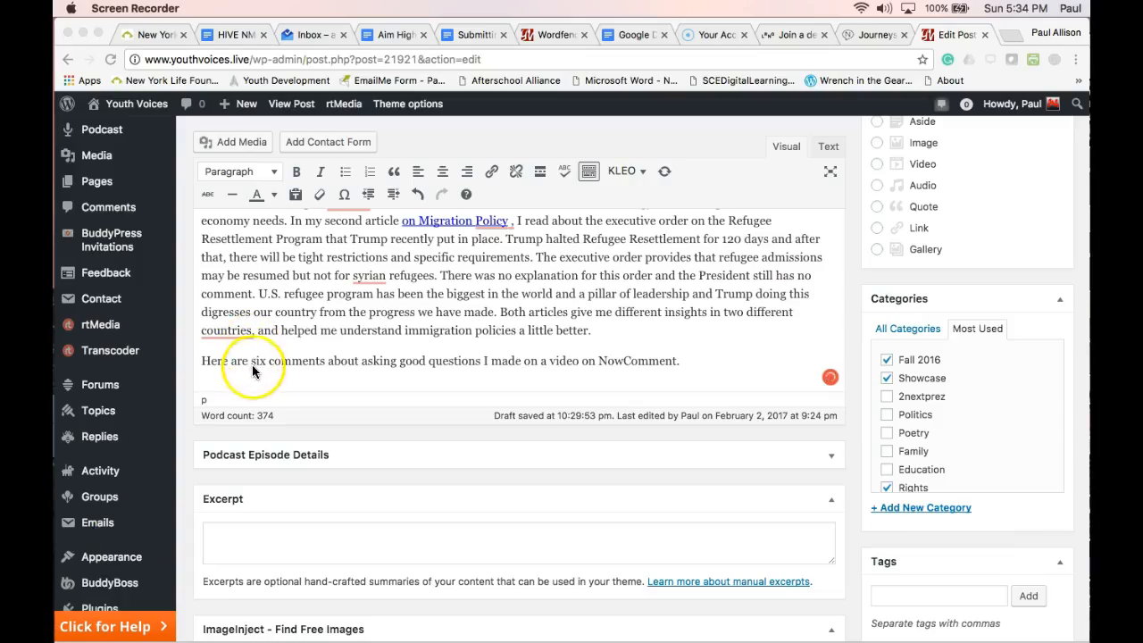
double_click(261, 361)
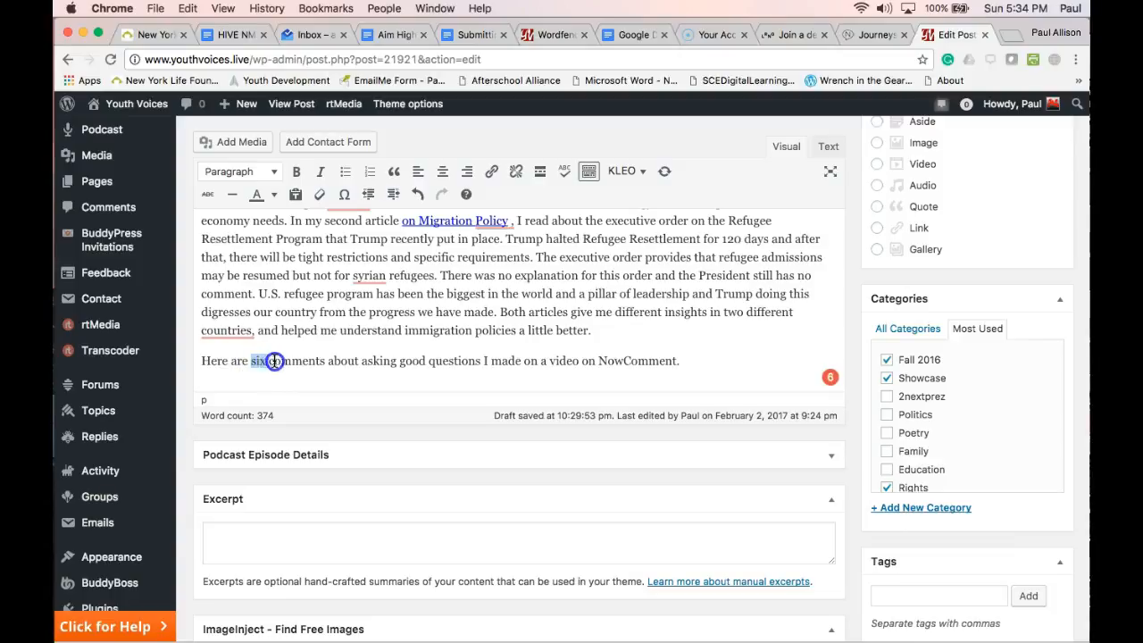